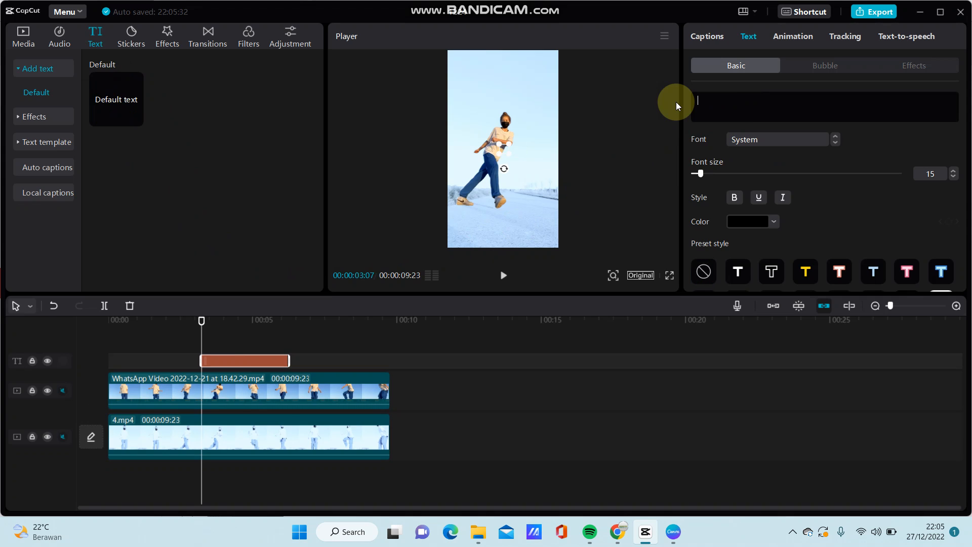
Step: Type CAPCUT as the title and apply the light-blue preset style
type("c")
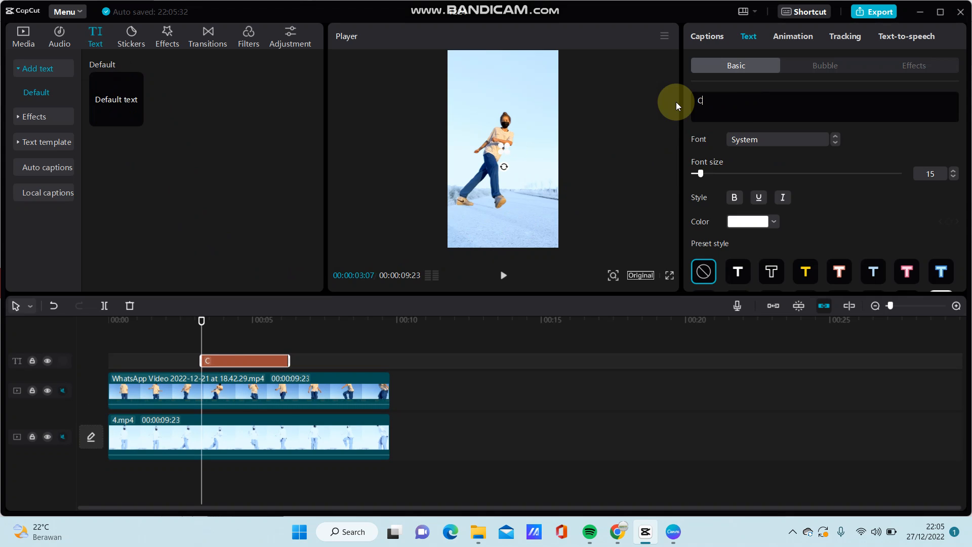
type("APCUT")
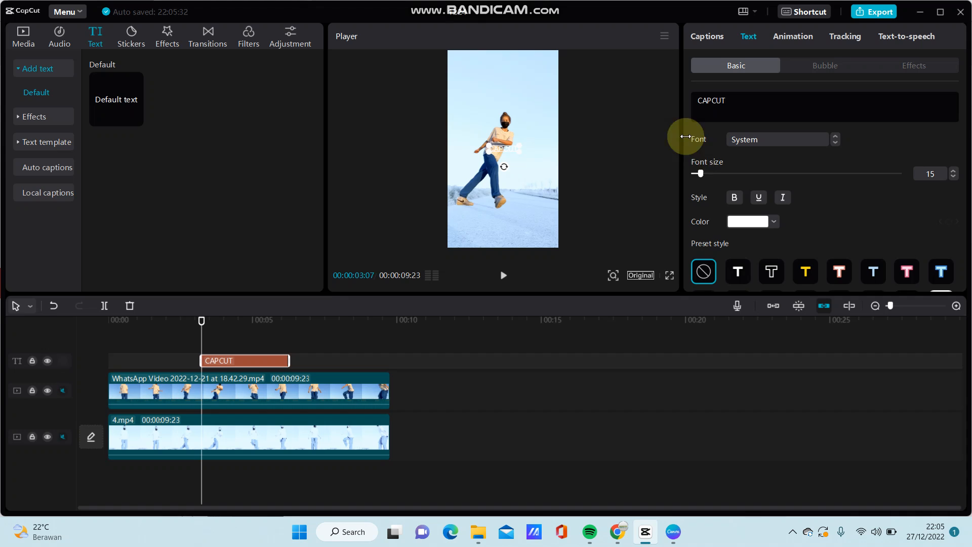
left_click(839, 272)
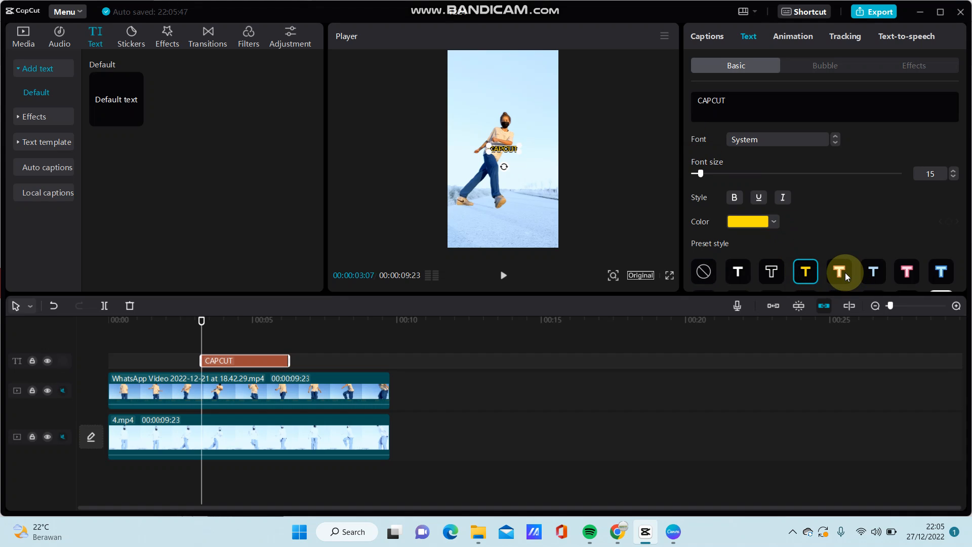
left_click(940, 271)
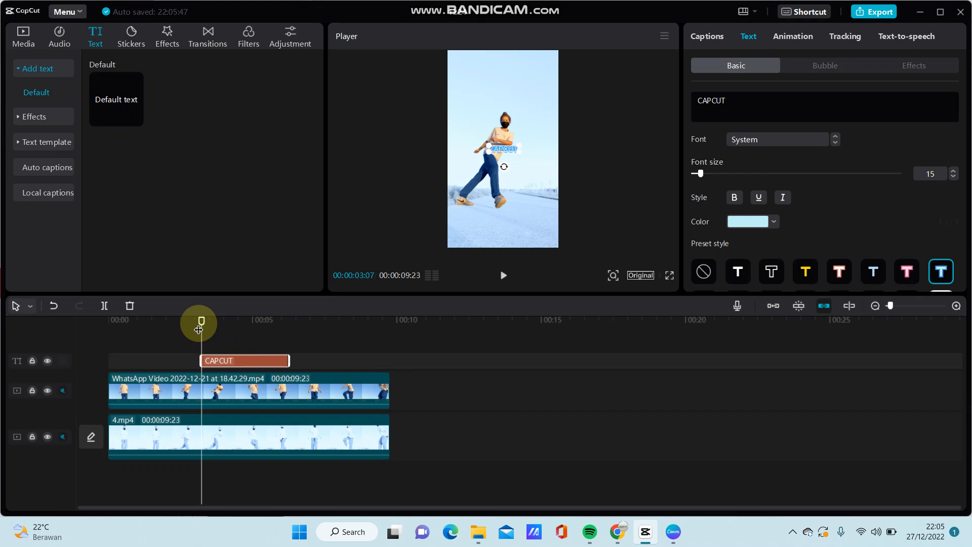
Step: Move the playhead to the split point on the CAPCUT text clip
left_click_drag(199, 323, 244, 323)
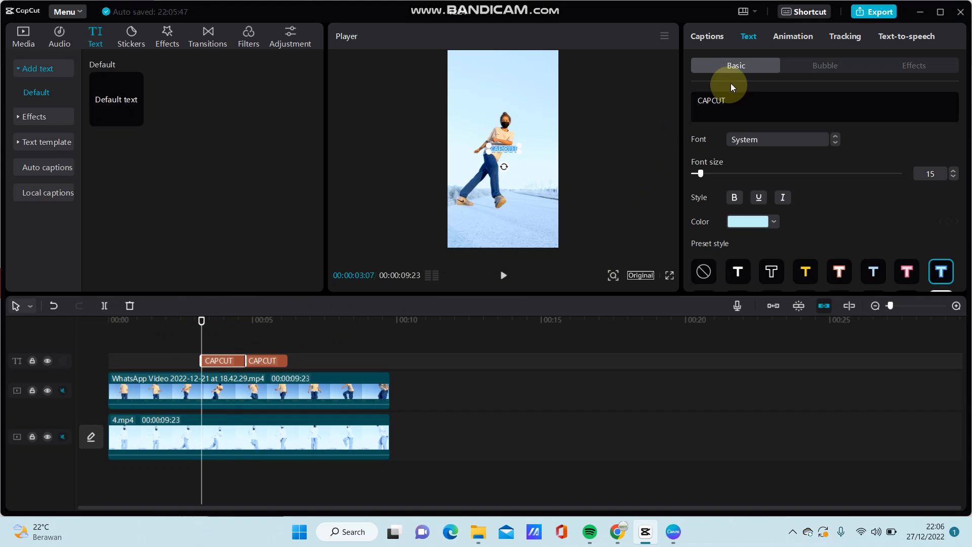
Step: Apply the Bounce In animation to the first title clip and adjust its duration
left_click(792, 36)
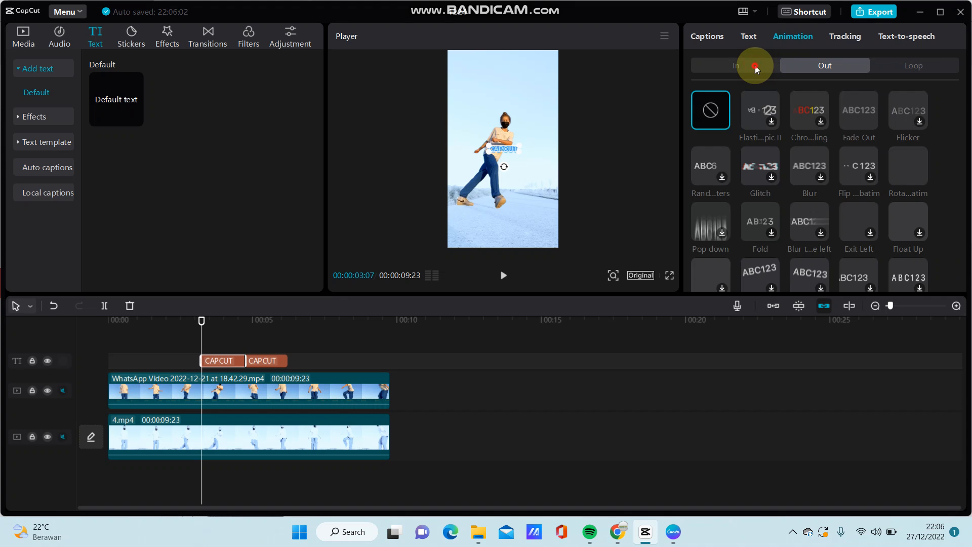
left_click(736, 66)
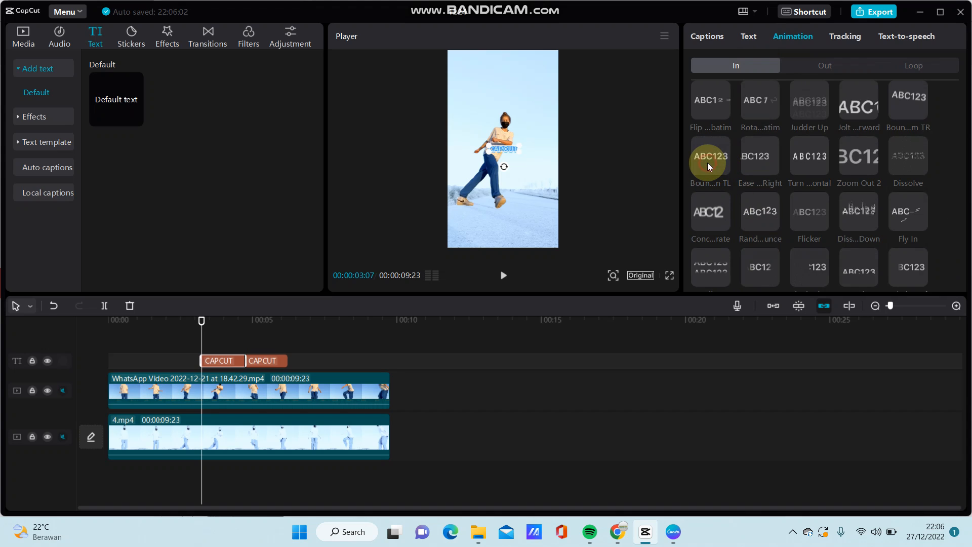
left_click(710, 155)
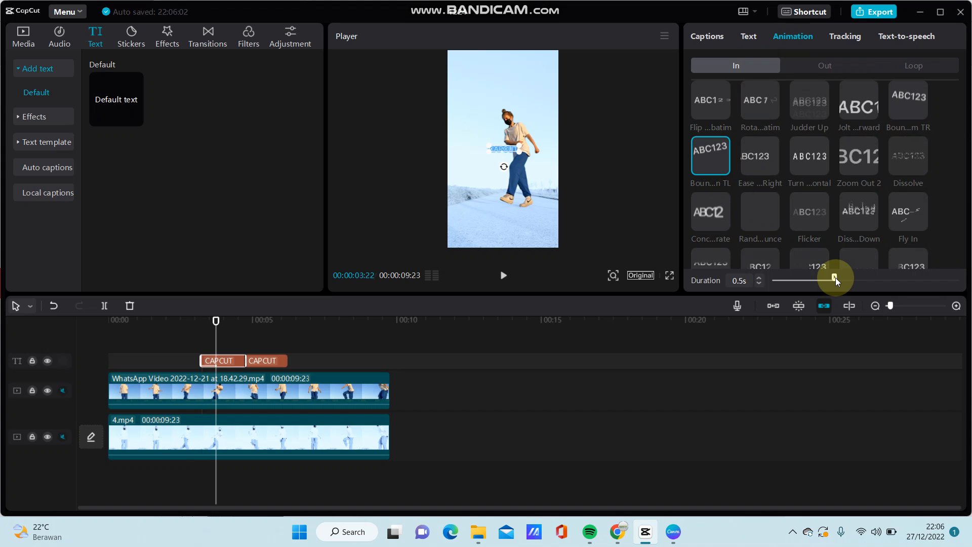
left_click_drag(834, 278, 862, 278)
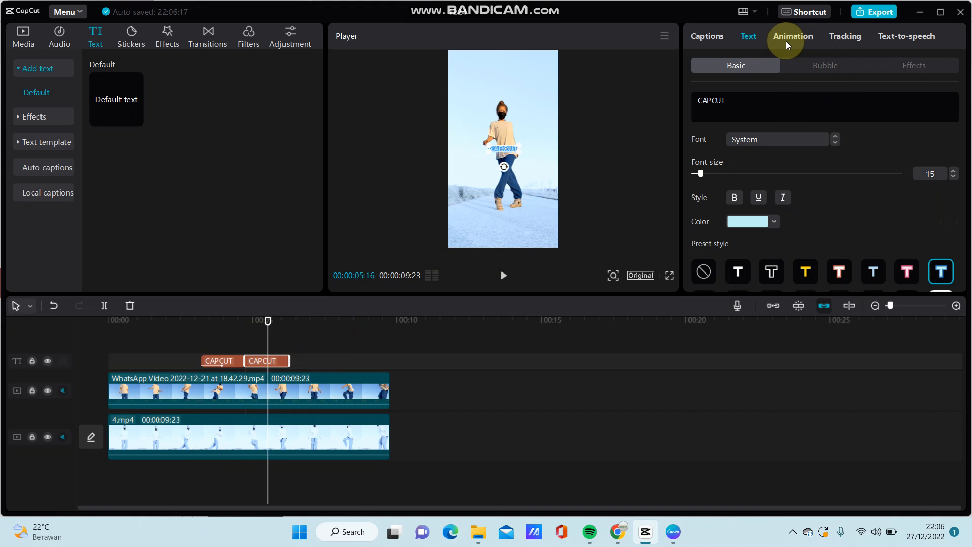
Step: Apply Fade Out to the second title clip with a 0.8-second duration
left_click(792, 36)
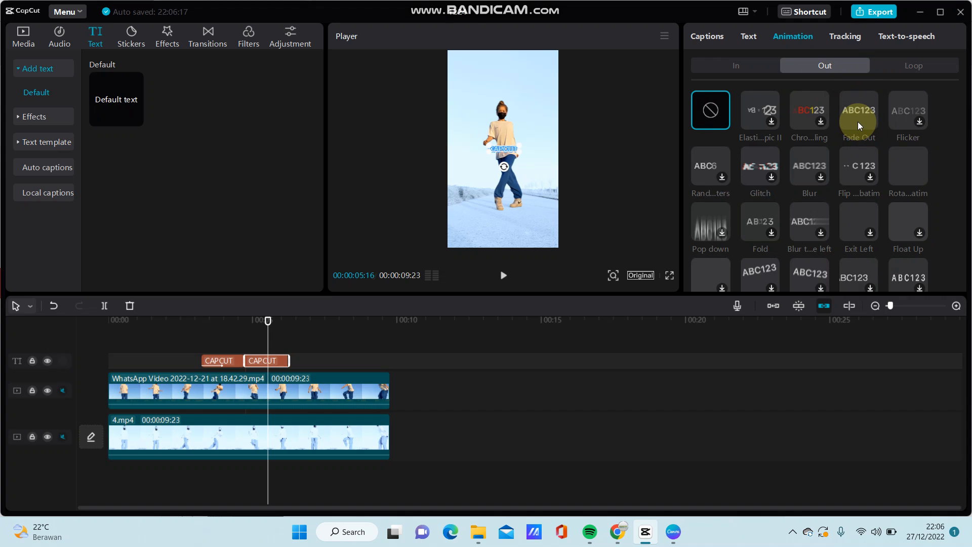
left_click(859, 110)
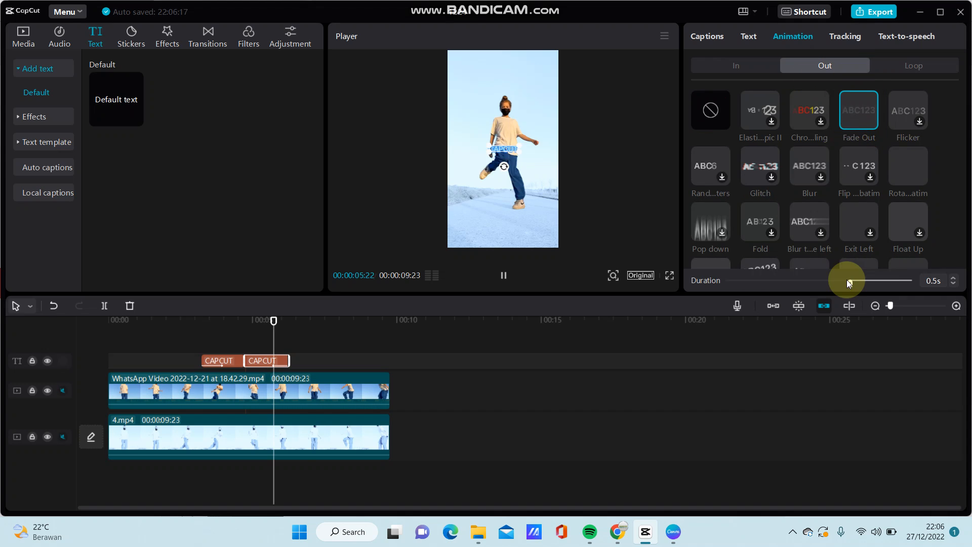
left_click_drag(850, 280, 818, 284)
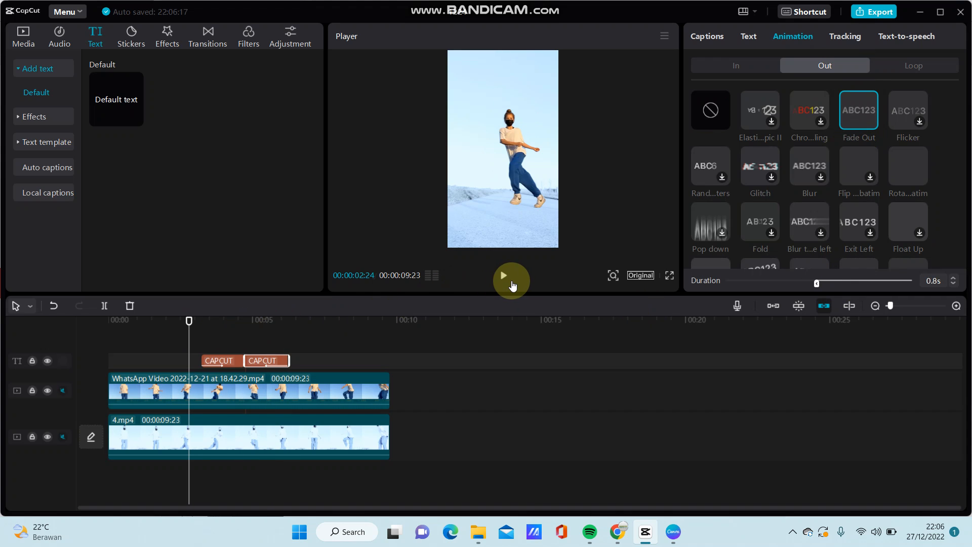
left_click(502, 275)
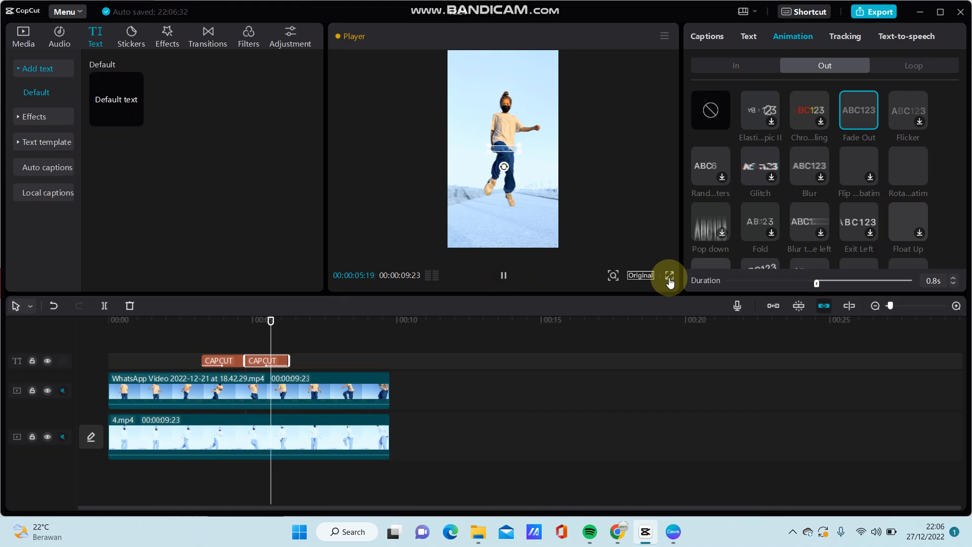
left_click(666, 275)
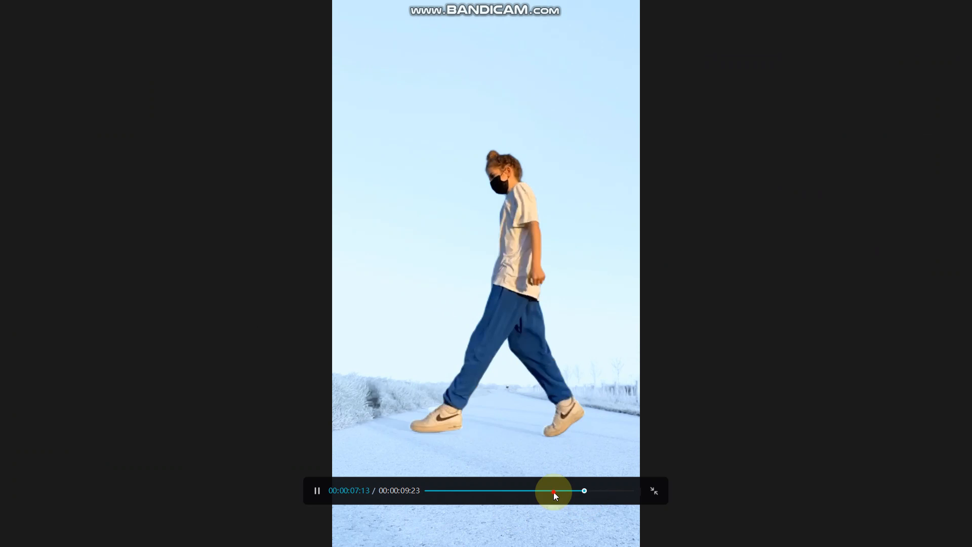
left_click_drag(553, 491, 486, 491)
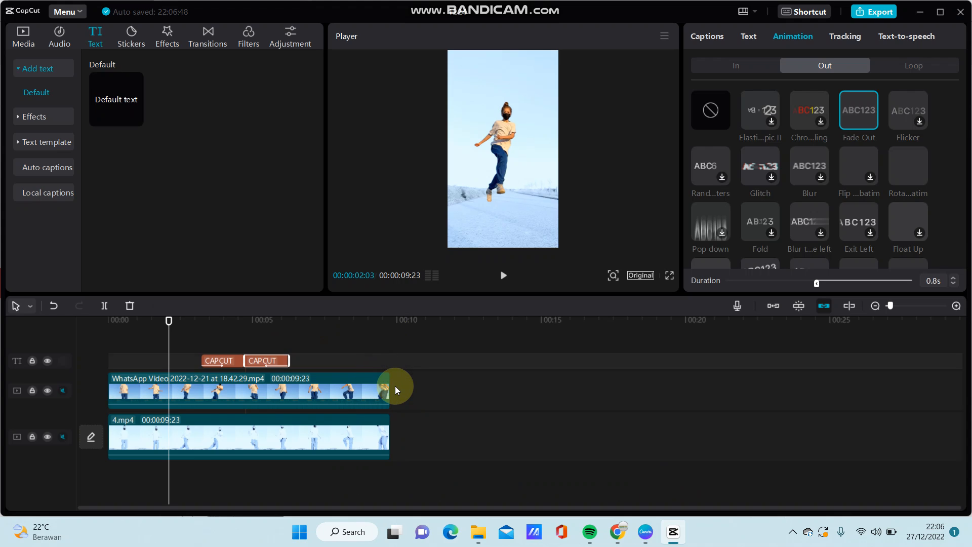
mouse_move(409, 386)
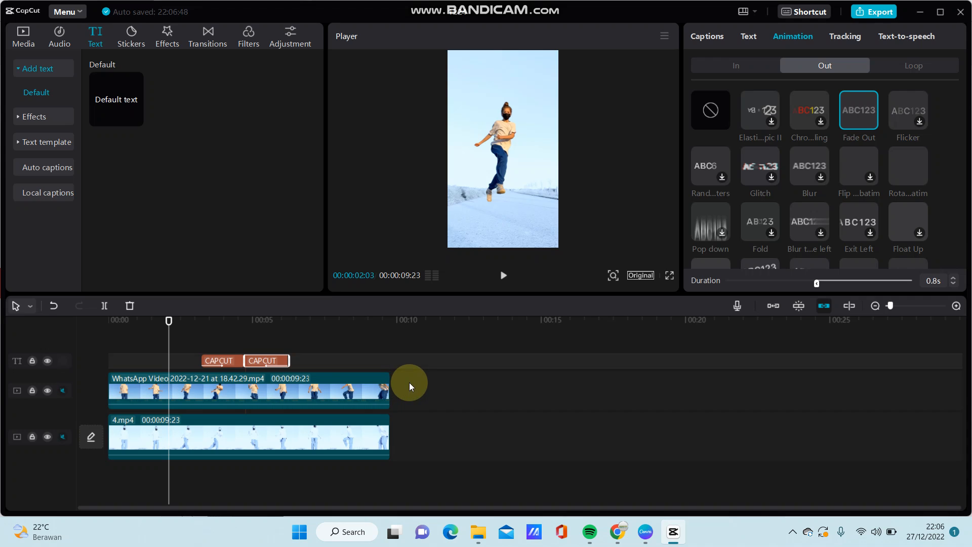
mouse_move(562, 432)
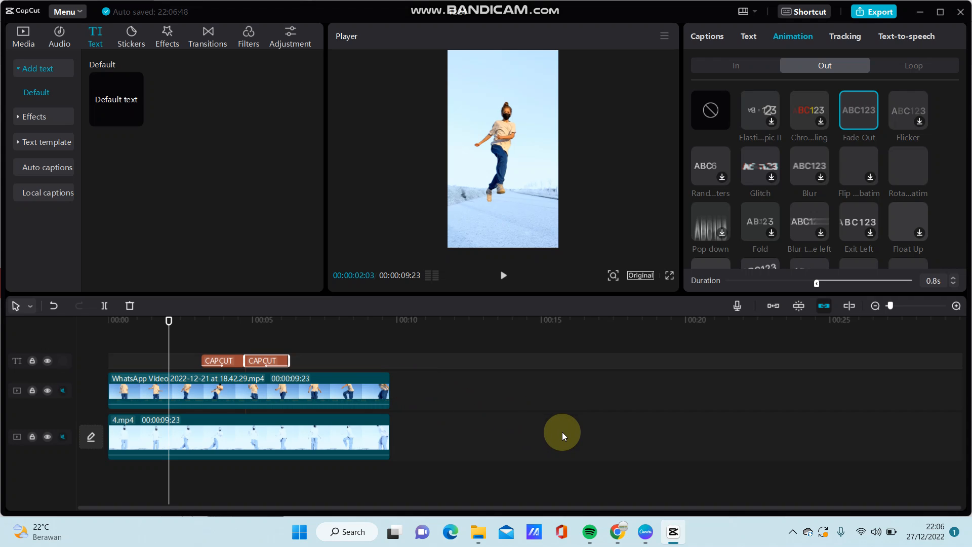